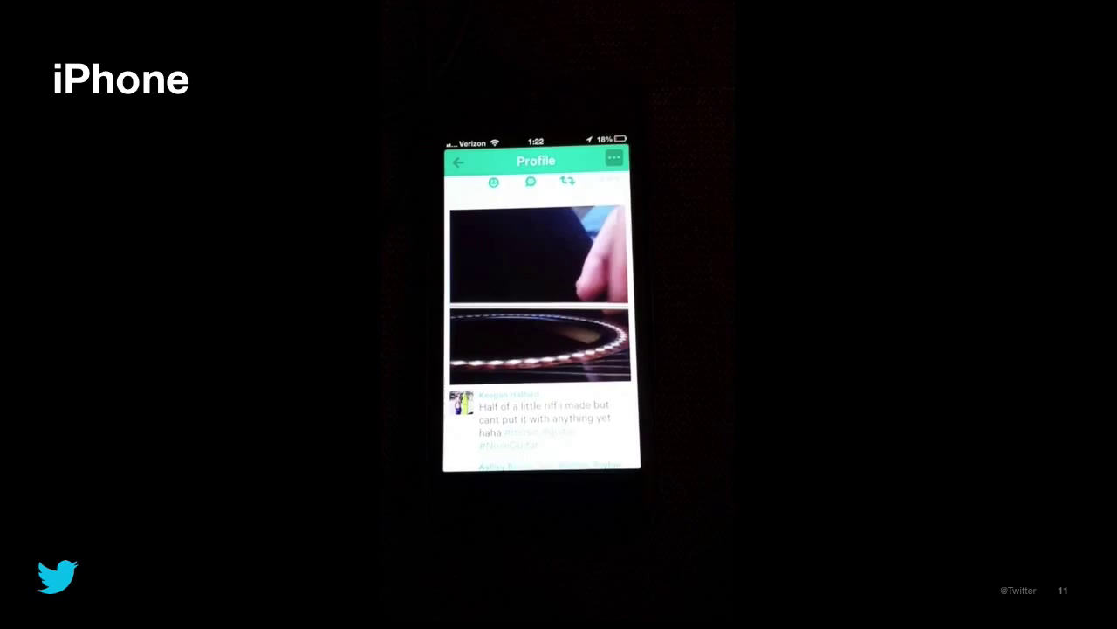
# Advance the slideshow past the iPhone Vine profile-feed video slide.
pyautogui.press('Right')
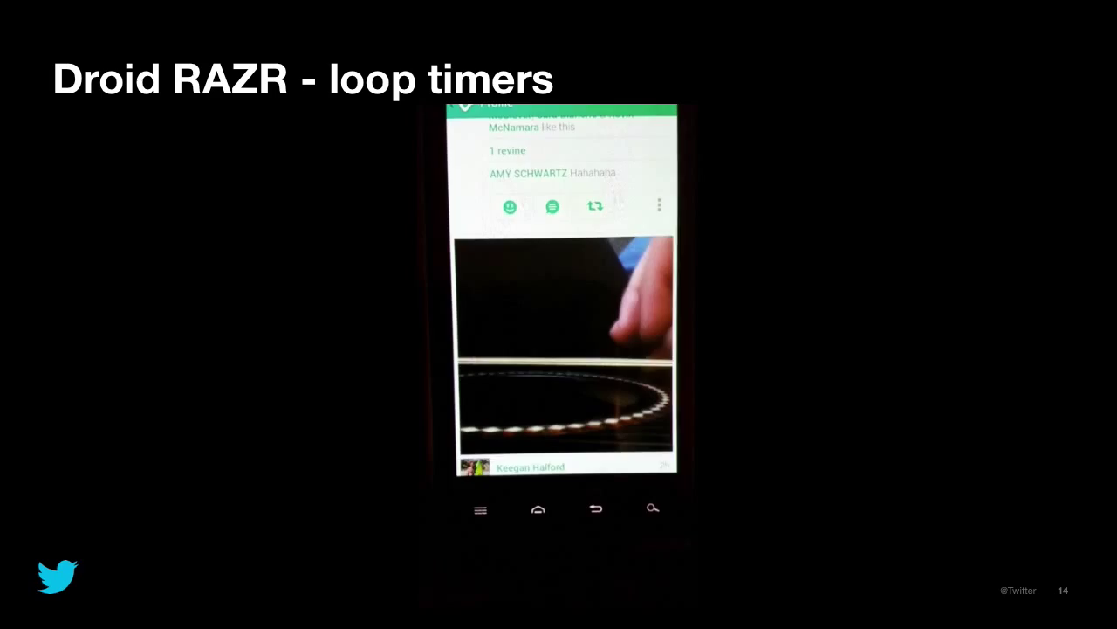
# Advance to the 'Droid RAZR - loop timers' slide showing the looping feed.
pyautogui.press('Right')
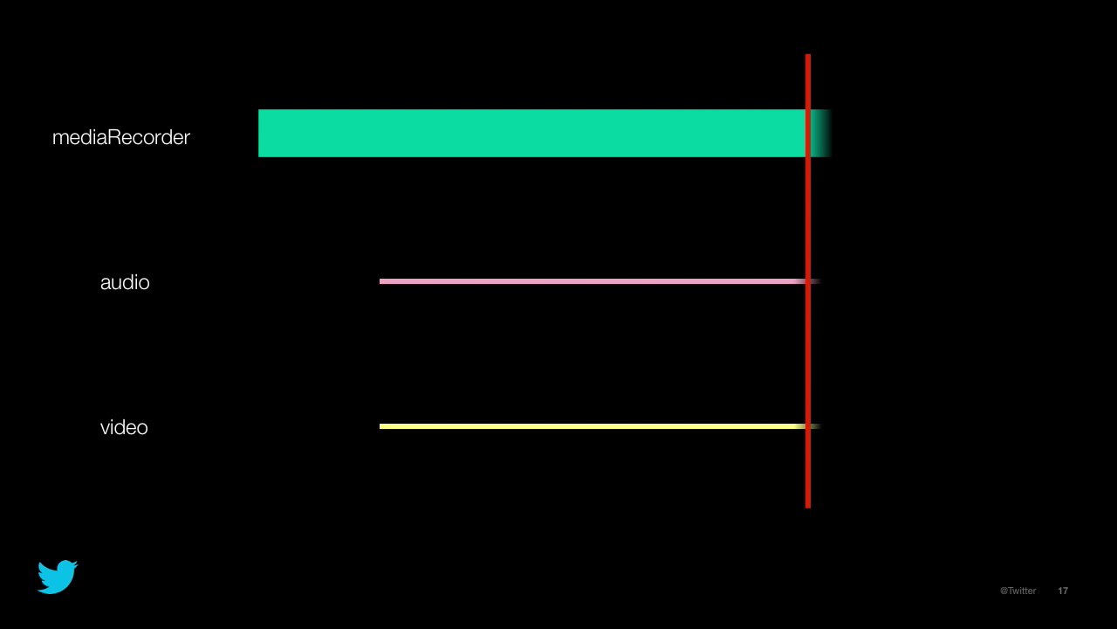
# Advance from the mediaRecorder/audio/video timeline slide to the next slide.
pyautogui.press('right')
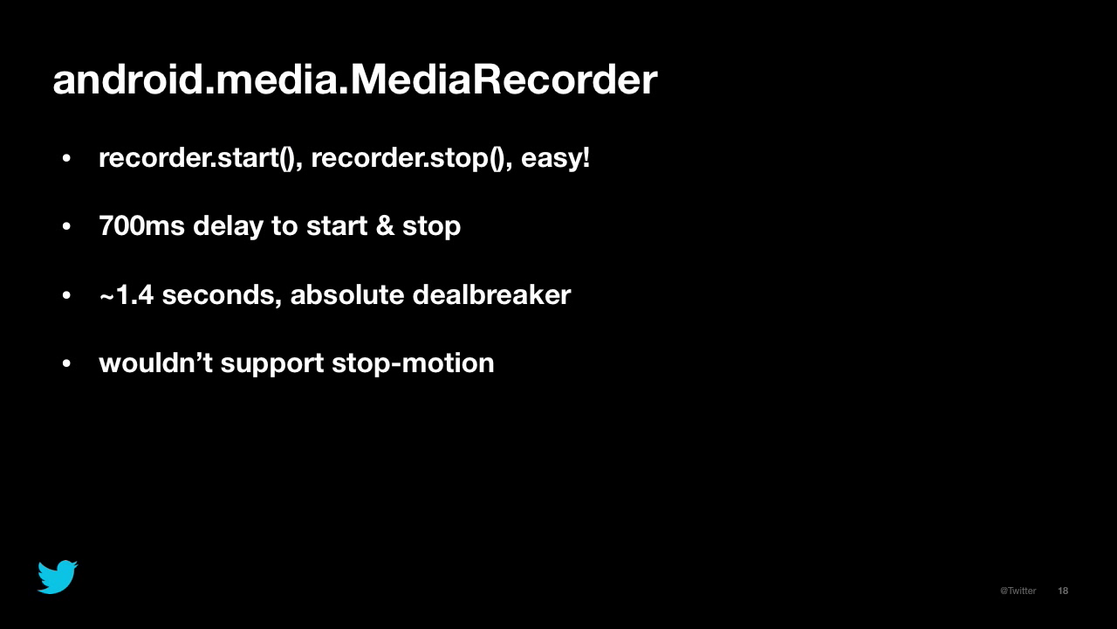
# Advance to the android.media.MediaRecorder slide on its 700ms start/stop delay.
pyautogui.press('Right')
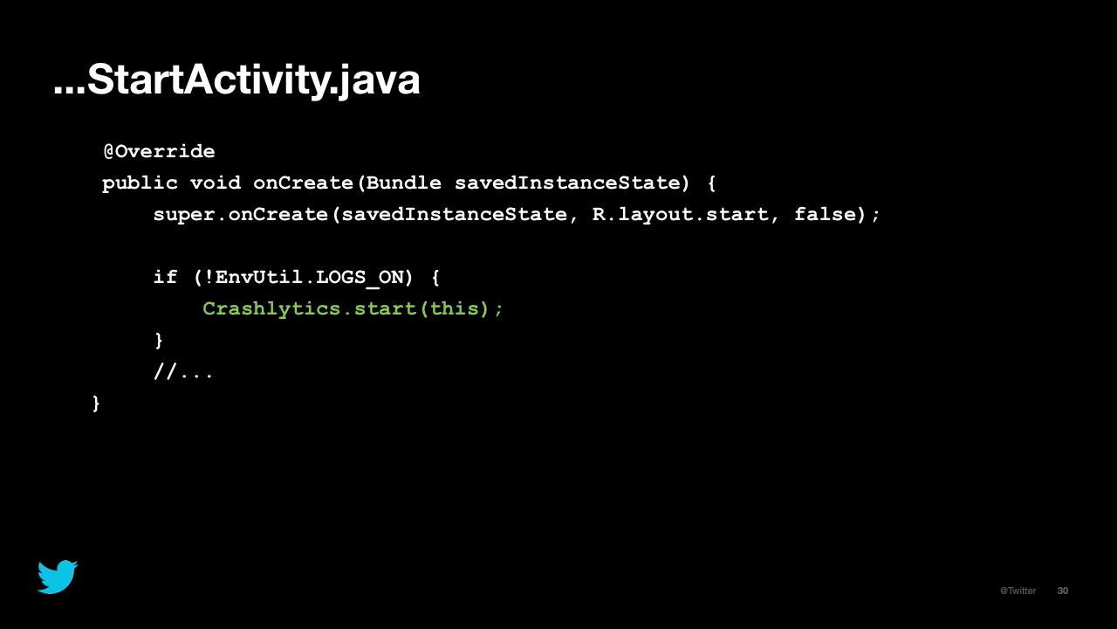
# Show slide 31 'setSpan bugs', then move on to slide 32 'the f-word (...fragmentation)'.
pyautogui.press('Right')
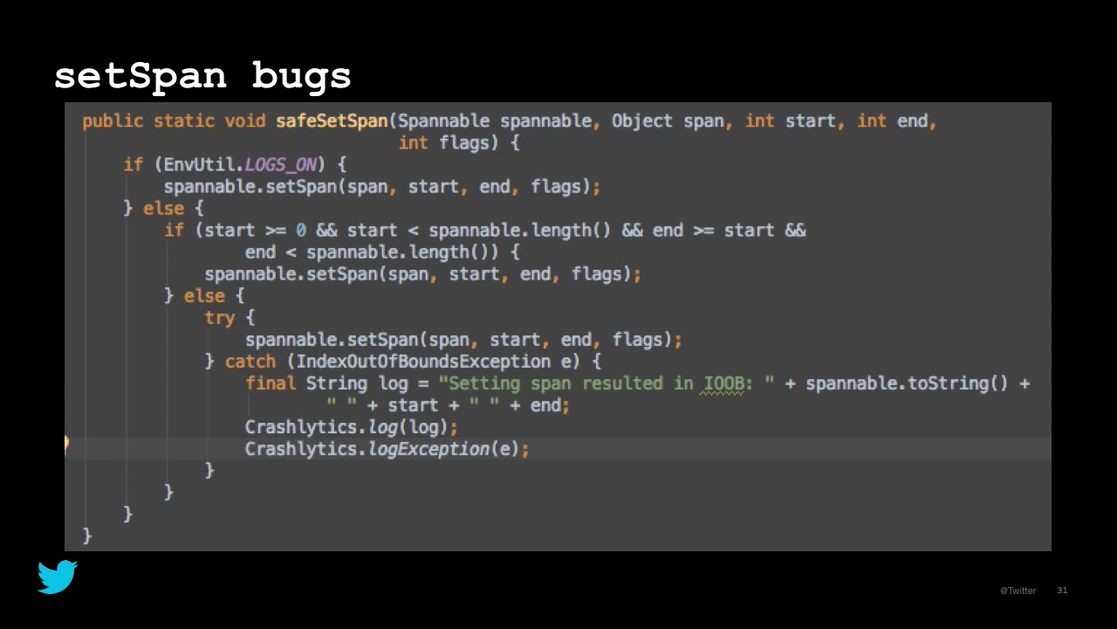
pyautogui.press('Right')
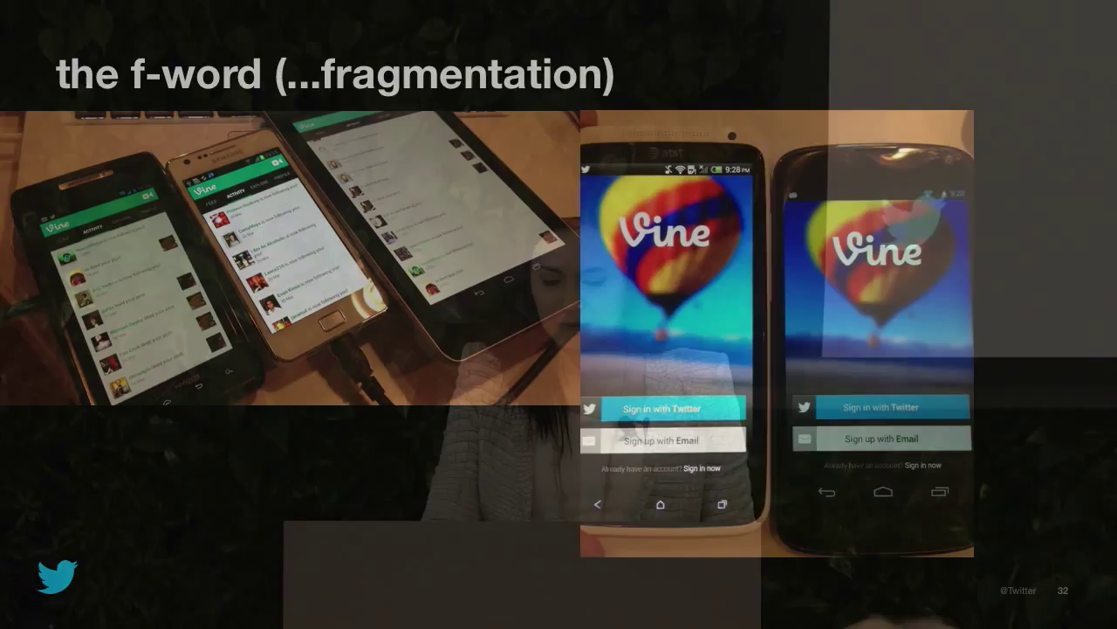
# Advance past the fragmentation slide showing Vine on several Android phones.
pyautogui.press('Right')
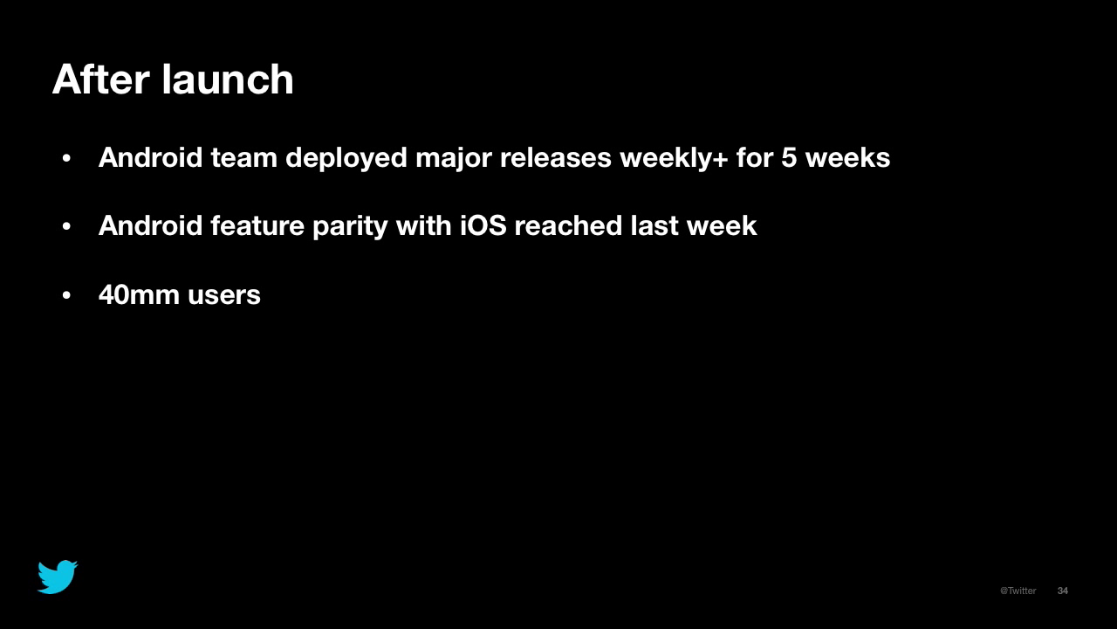
# Advance to the closing slide 36 'Thanks to...' with Twitter and Vine logos.
pyautogui.press('right')
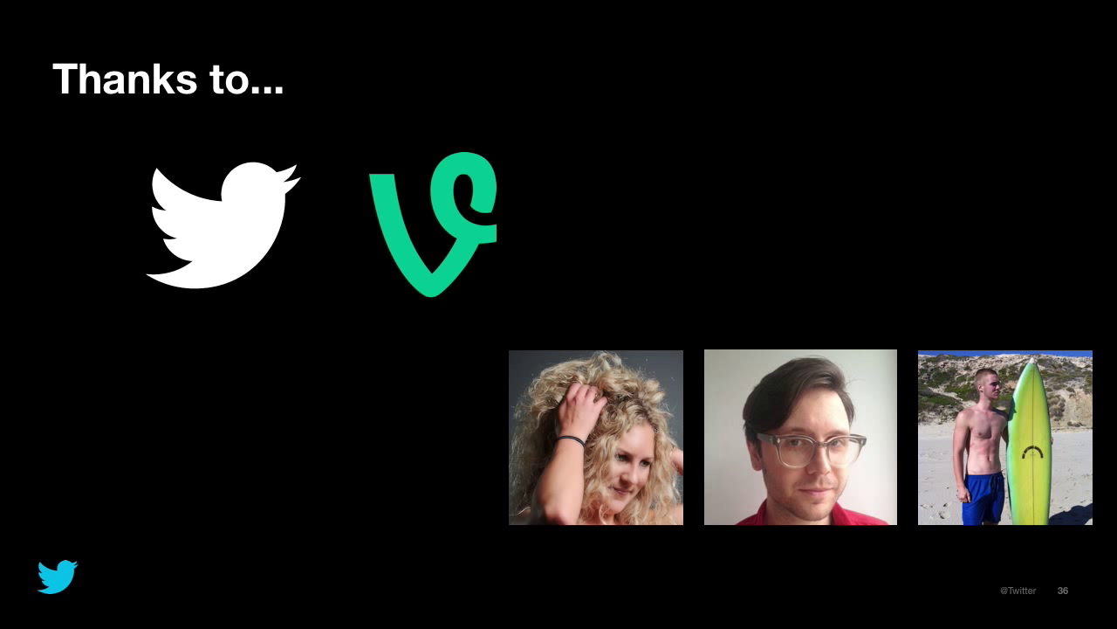